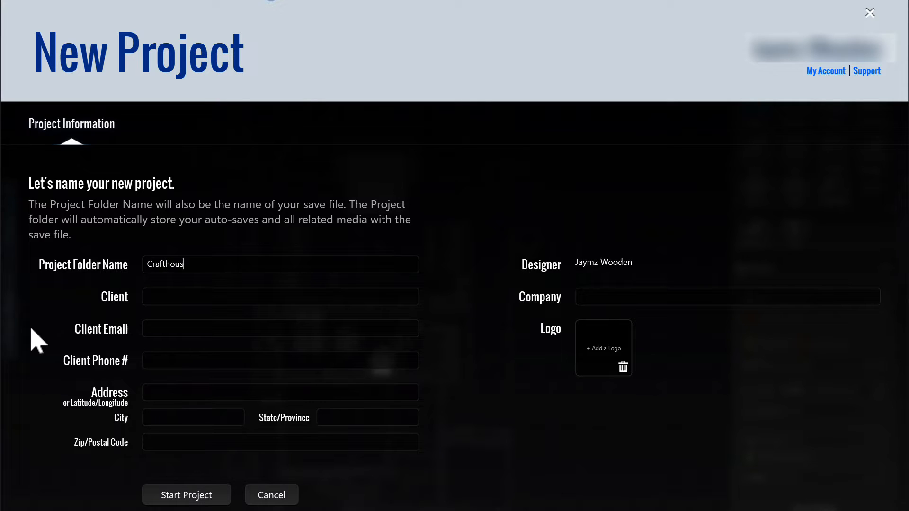
# Enter client name Jane and phone 555, then start the new project.
pyautogui.write('Jane Doe')
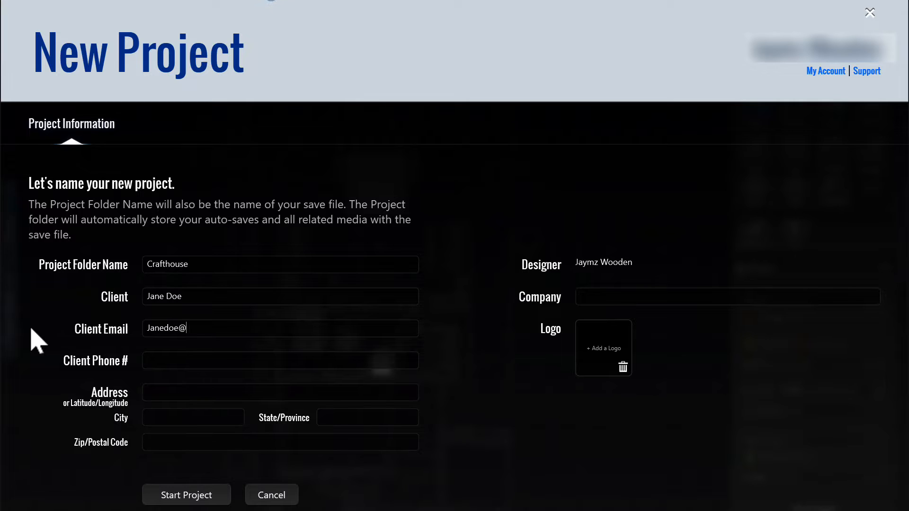
pyautogui.write('555')
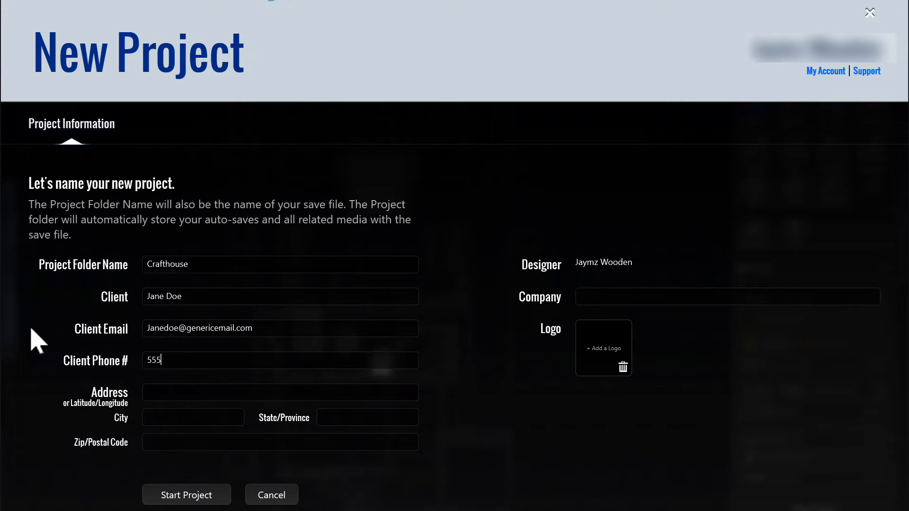
pyautogui.click(186, 494)
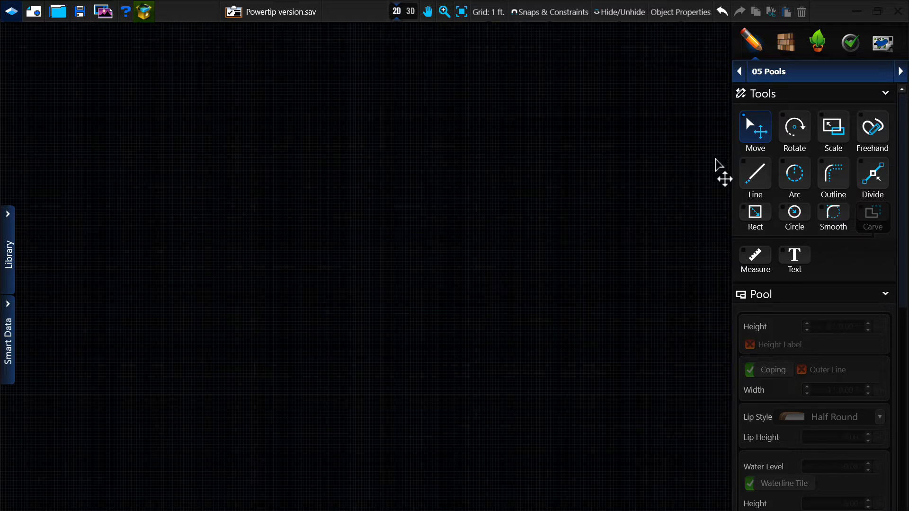
# Bring up the design stage list from the 05 Pools dropdown.
pyautogui.click(771, 71)
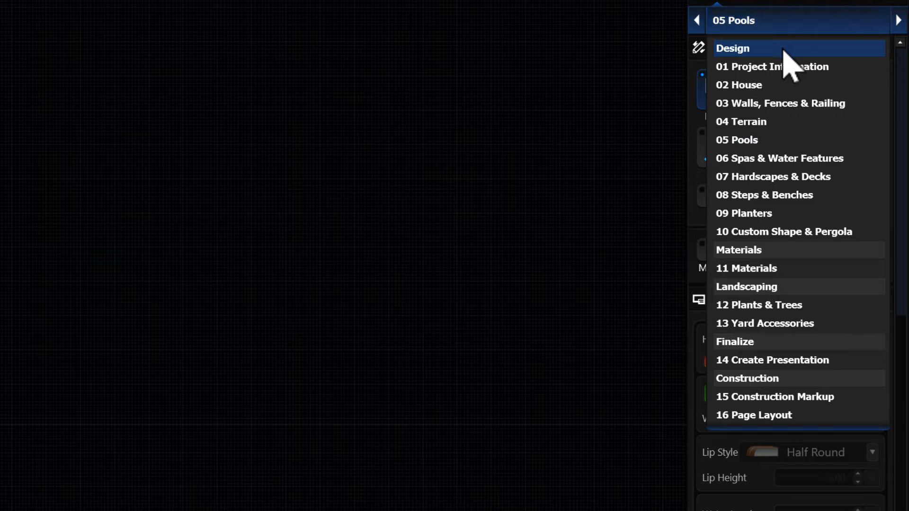
# Switch to 01 Project Information and start an AutoCAD drawing import.
pyautogui.click(771, 66)
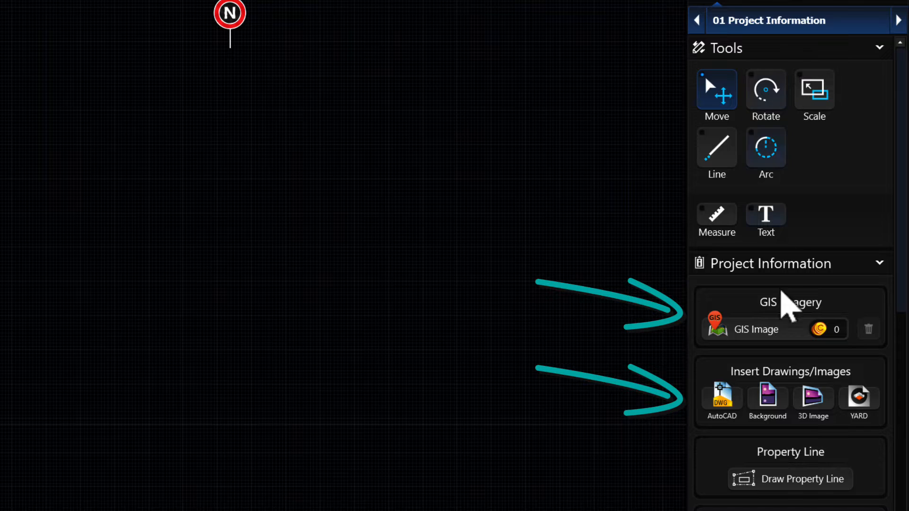
pyautogui.click(721, 399)
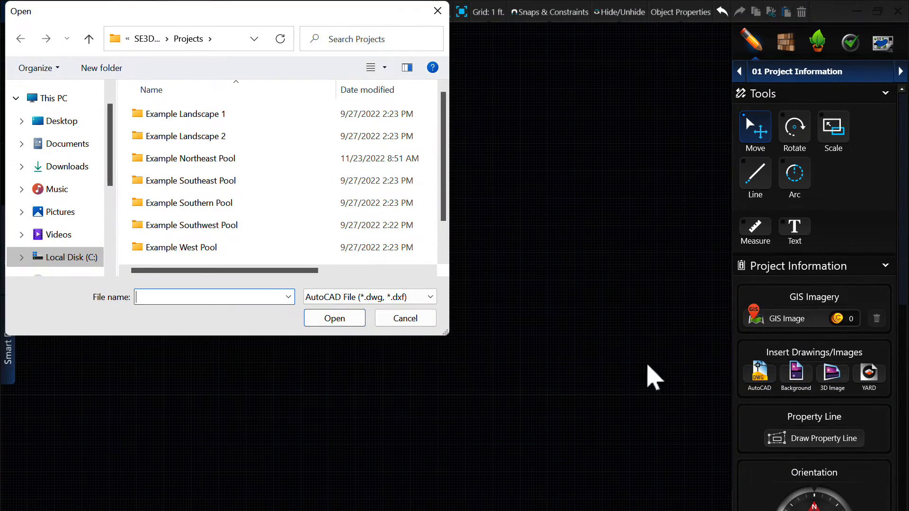
# Import the .dwg house plan and advance through the Walls and Terrain stages.
pyautogui.scroll(-3)
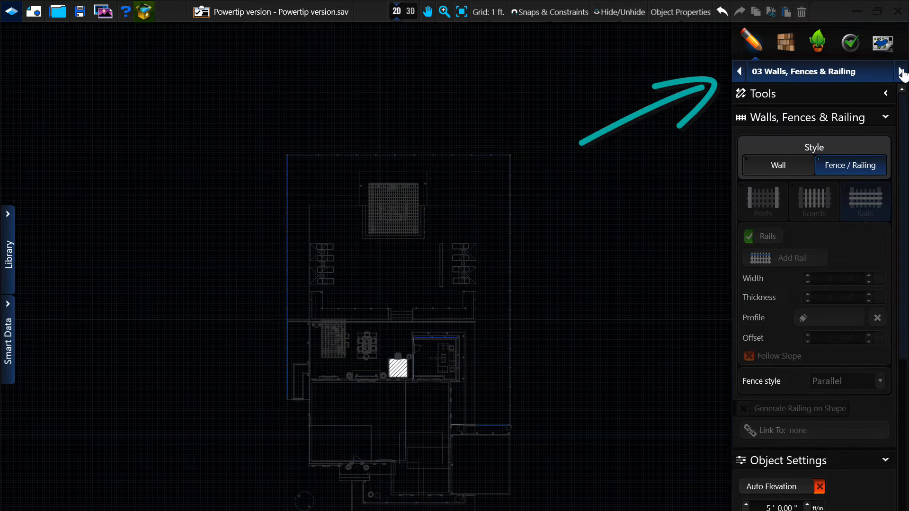
pyautogui.click(903, 71)
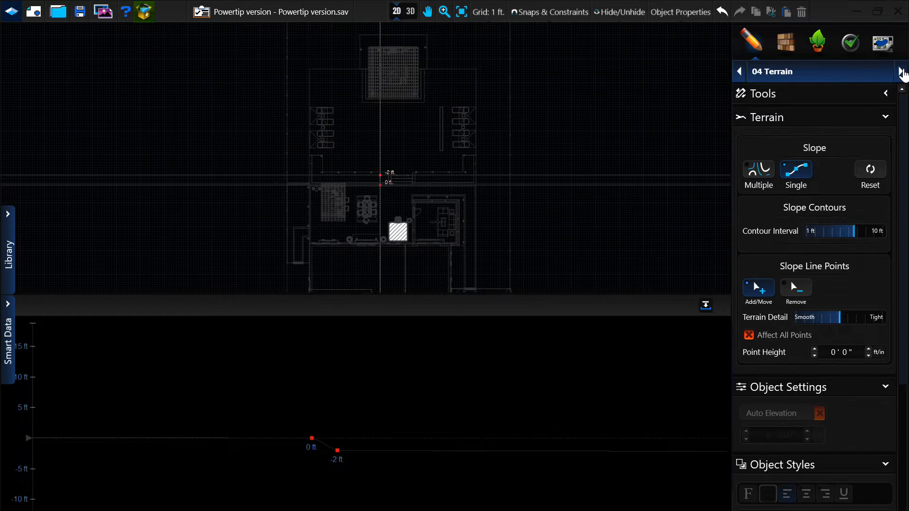
pyautogui.click(900, 71)
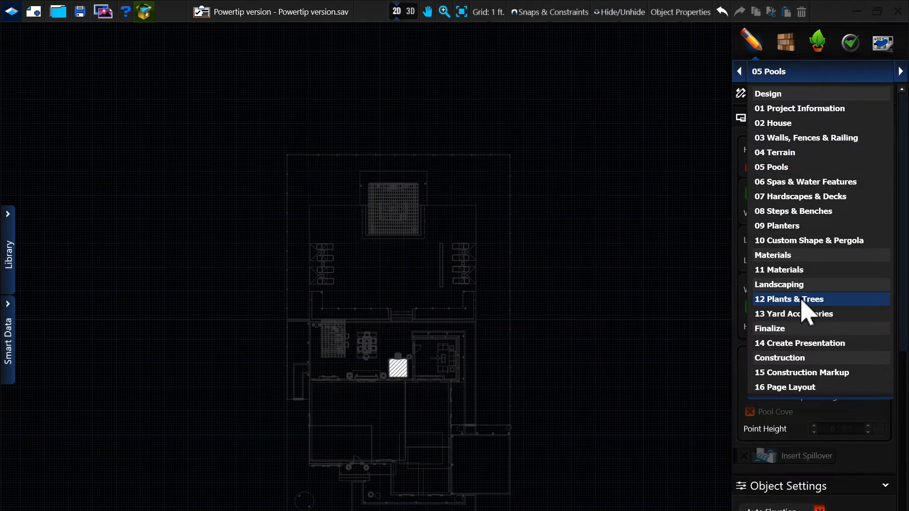
# Place library trees around the yard in 12 Plants & Trees and generate the 3D world.
pyautogui.click(789, 299)
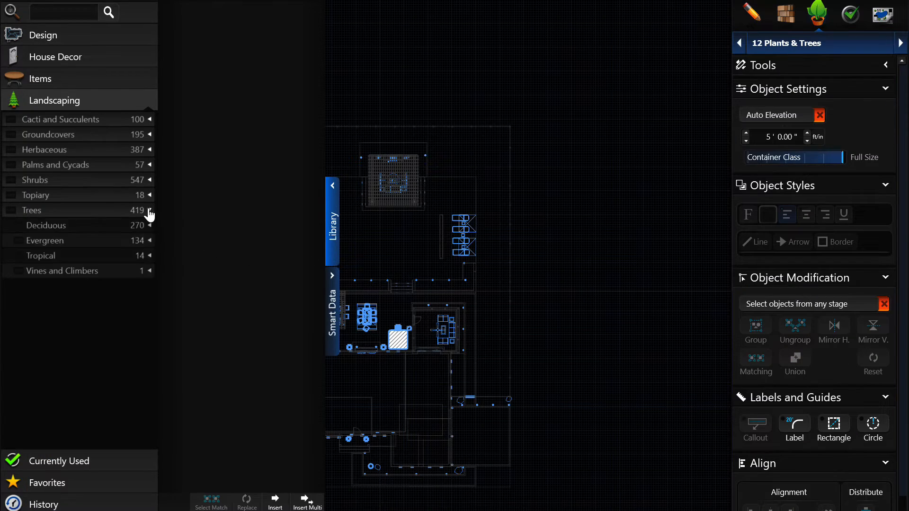
pyautogui.click(32, 210)
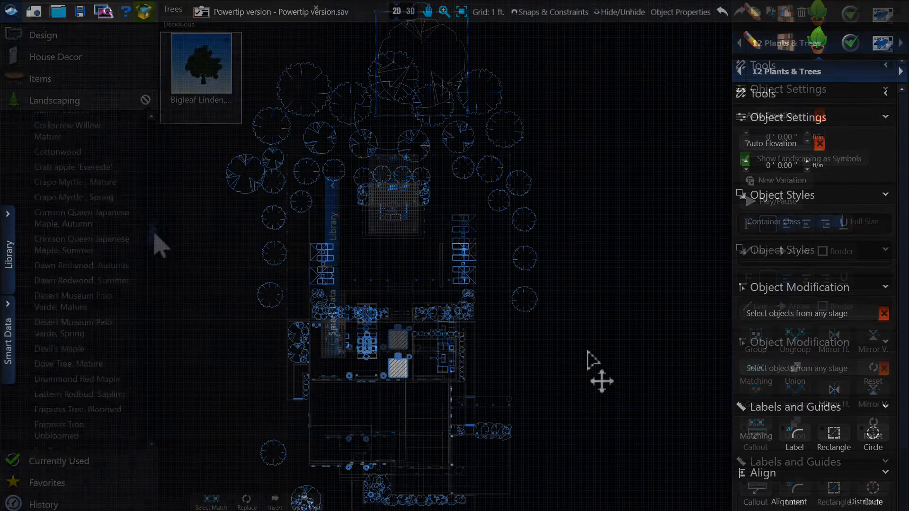
pyautogui.click(409, 11)
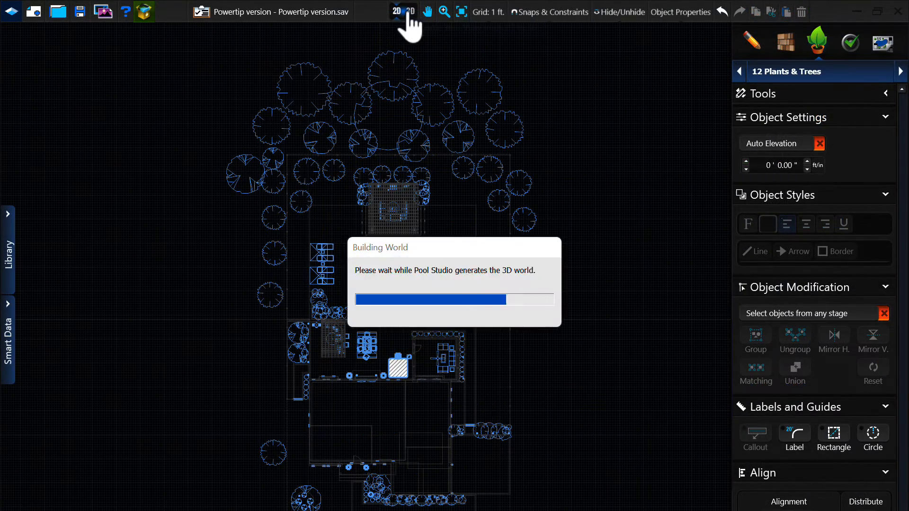
pyautogui.click(412, 11)
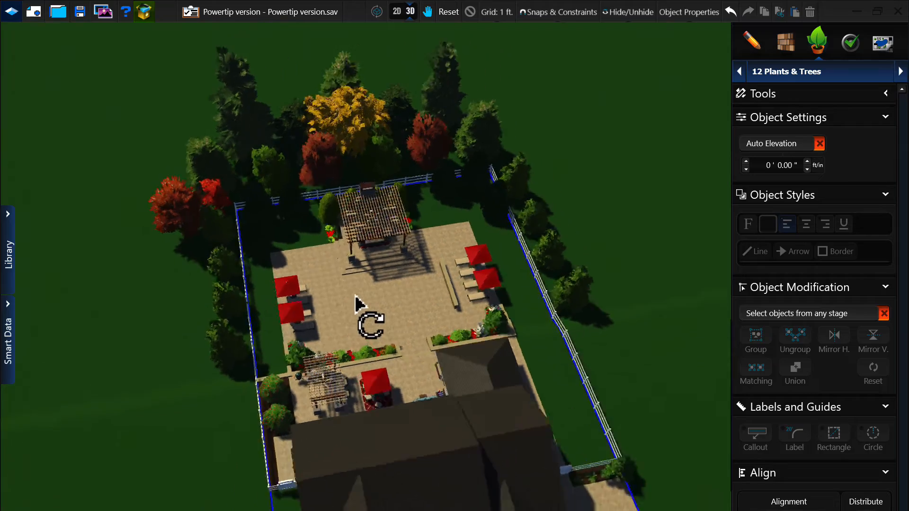
pyautogui.moveTo(358, 307); pyautogui.dragTo(434, 270)
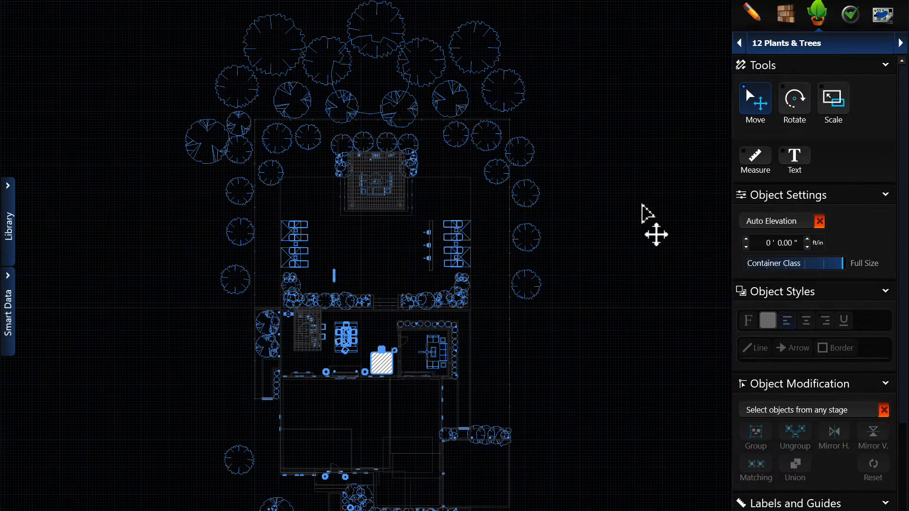
# Switch to the 05 Pools stage to draw the rectangular pool.
pyautogui.click(817, 43)
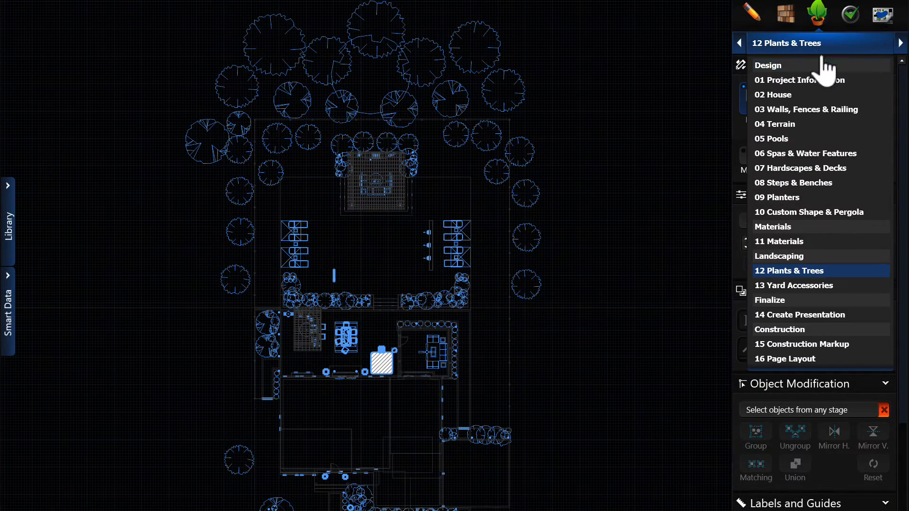
pyautogui.click(770, 138)
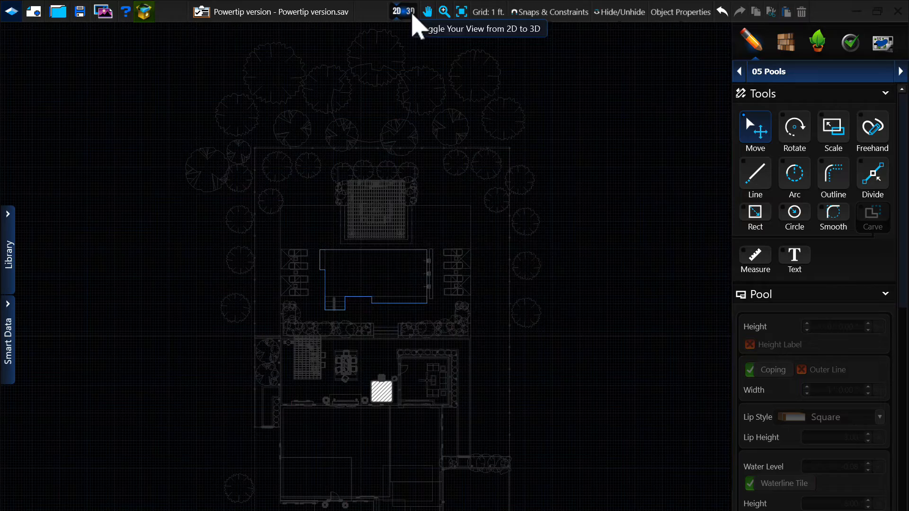
# Preview the pool in 3D, smooth its corners in 2D, and preview the rounded pool again.
pyautogui.click(409, 11)
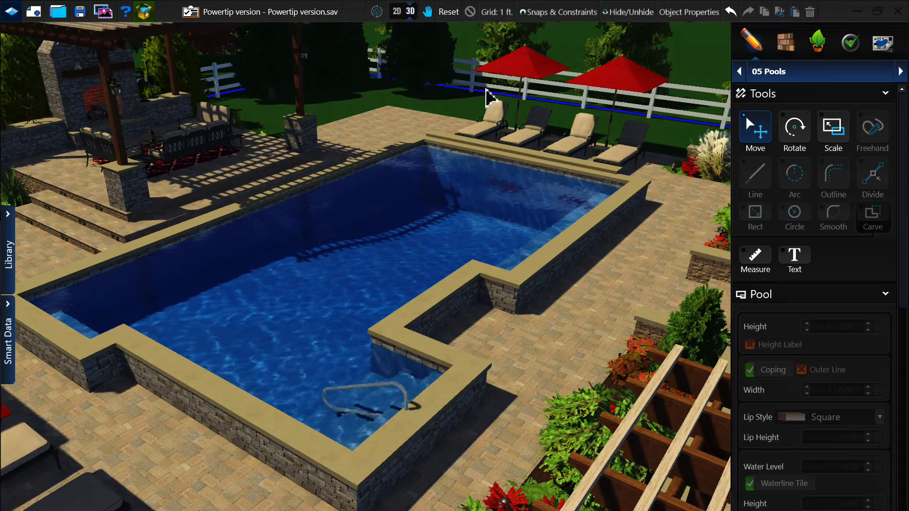
pyautogui.click(393, 12)
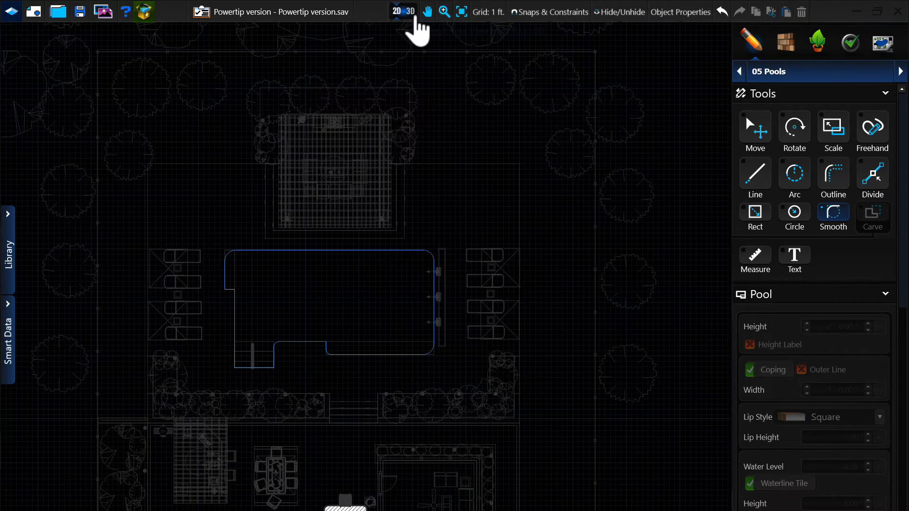
pyautogui.click(412, 11)
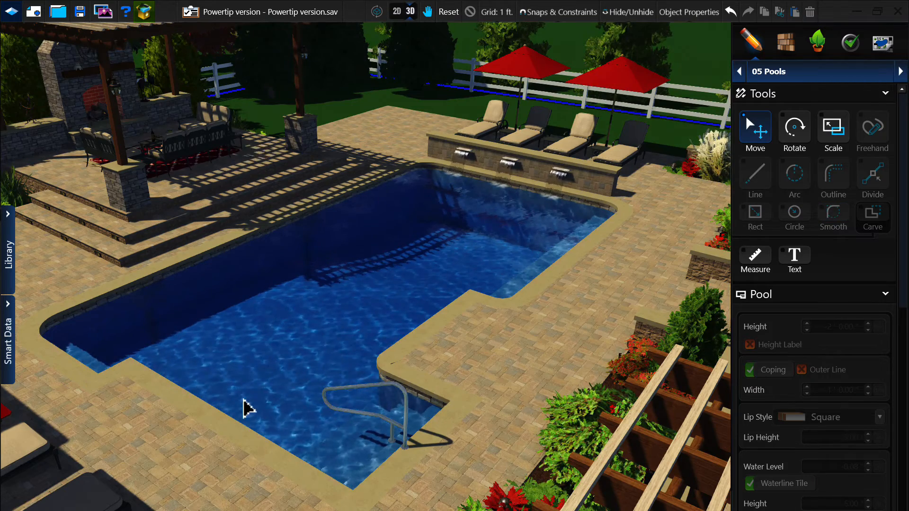